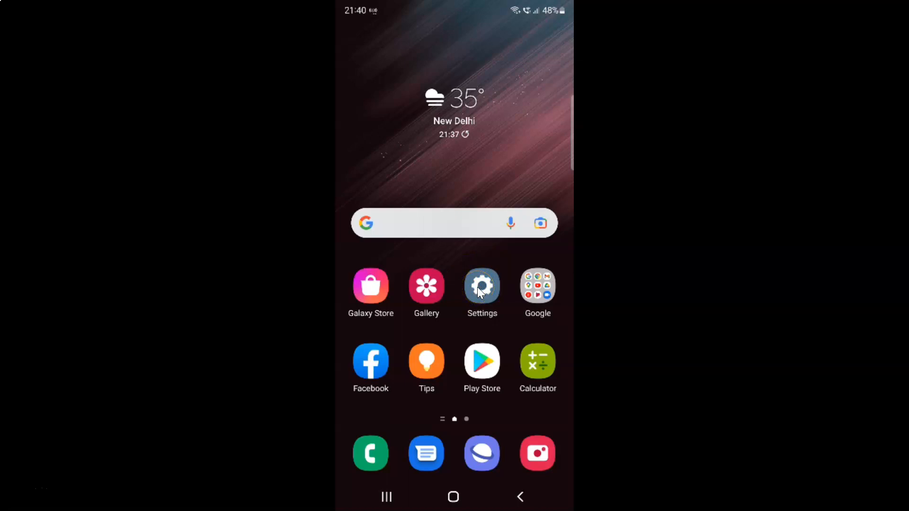
- Open the Settings app and scroll down to General management
click(482, 286)
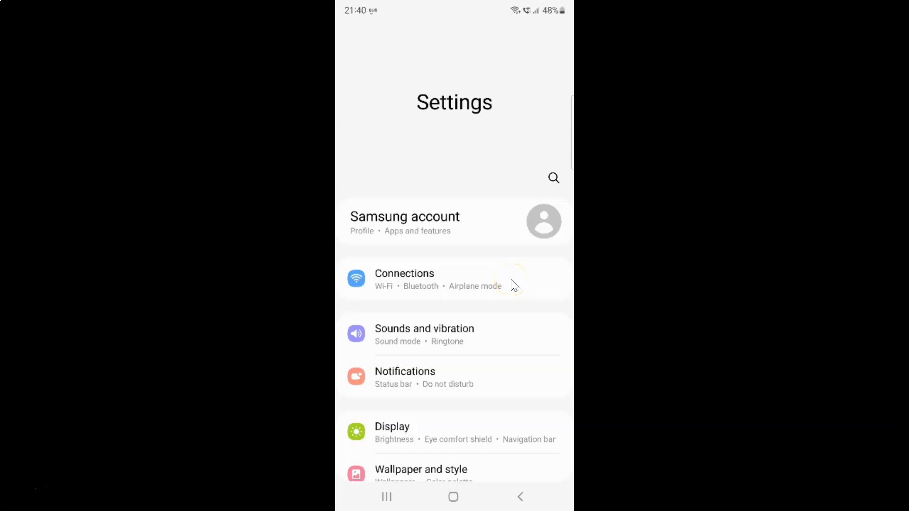
scroll(down, 3)
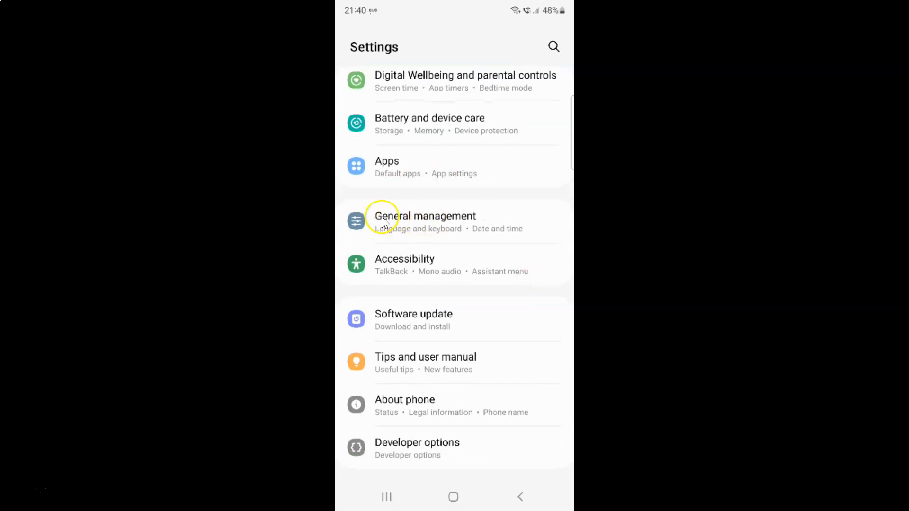
mouse_move(426, 219)
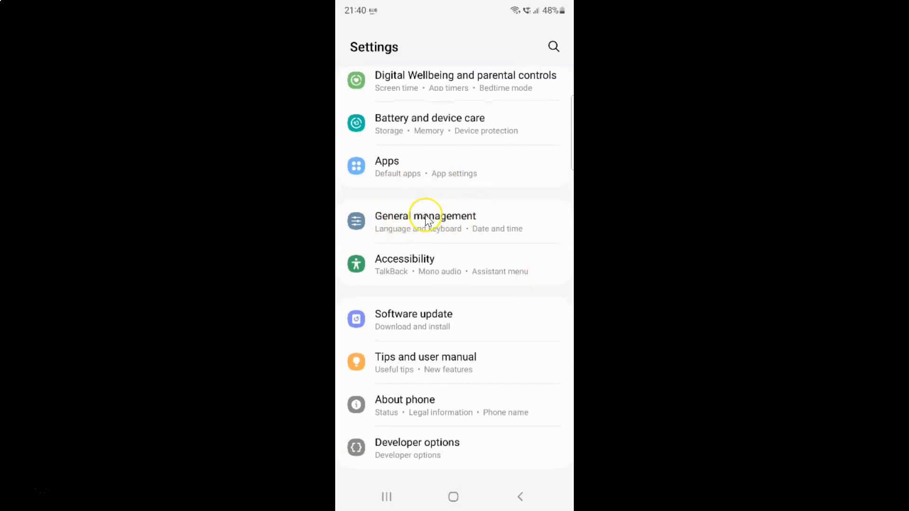
- Go to General management, open Samsung Keyboard settings and reach More typing options
click(425, 221)
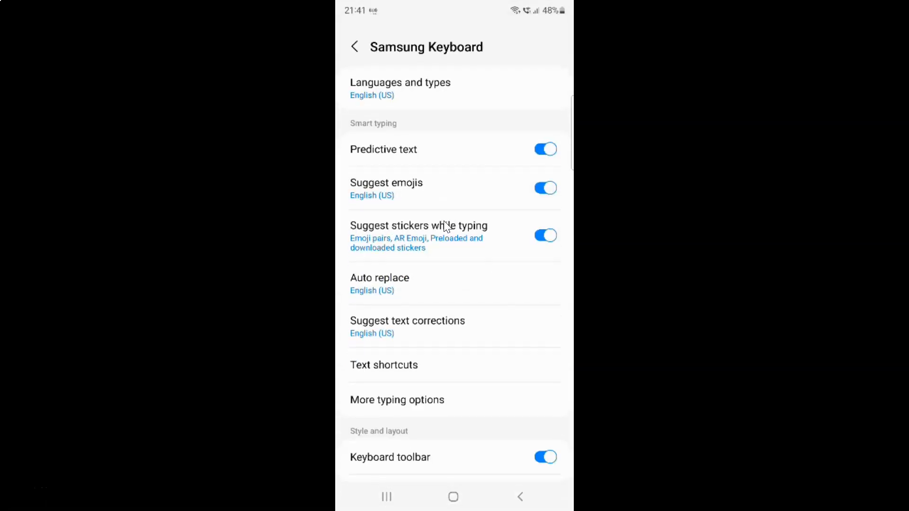
scroll(down, 3)
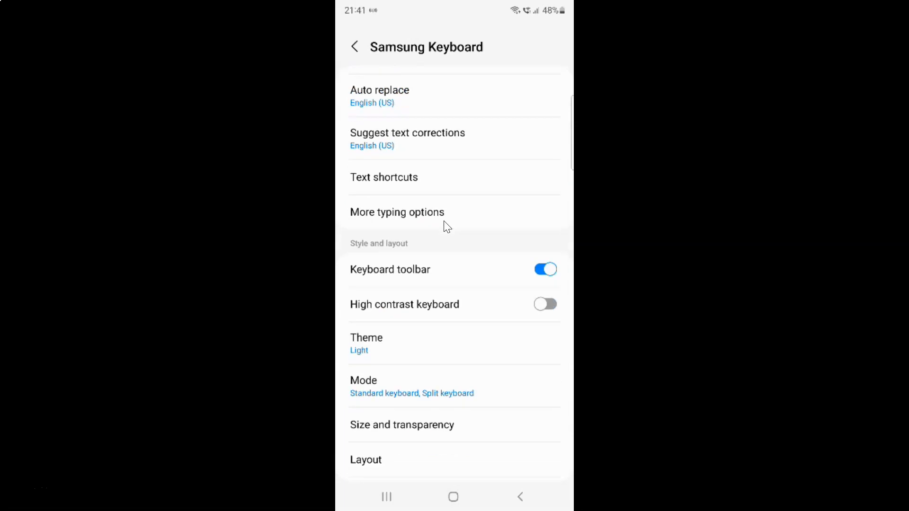
click(397, 212)
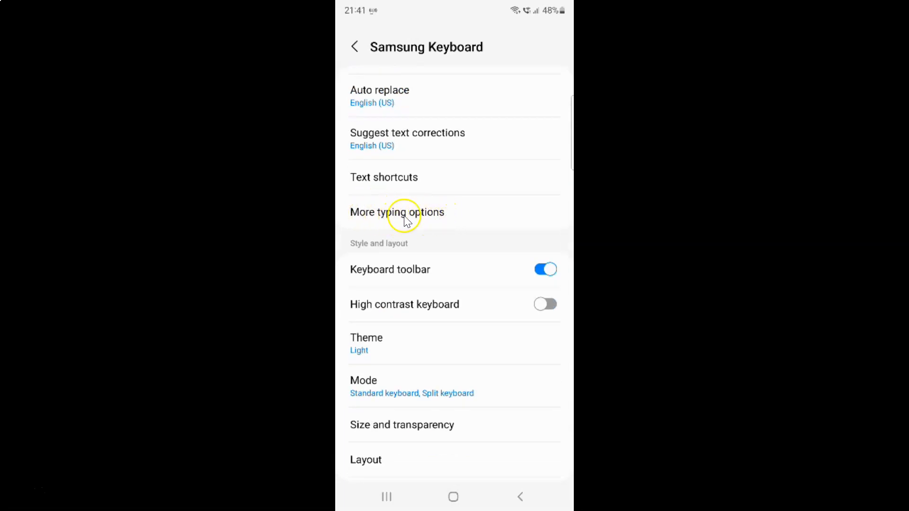
- In More typing options, turn on 'Double tap space bar to add period'
click(397, 212)
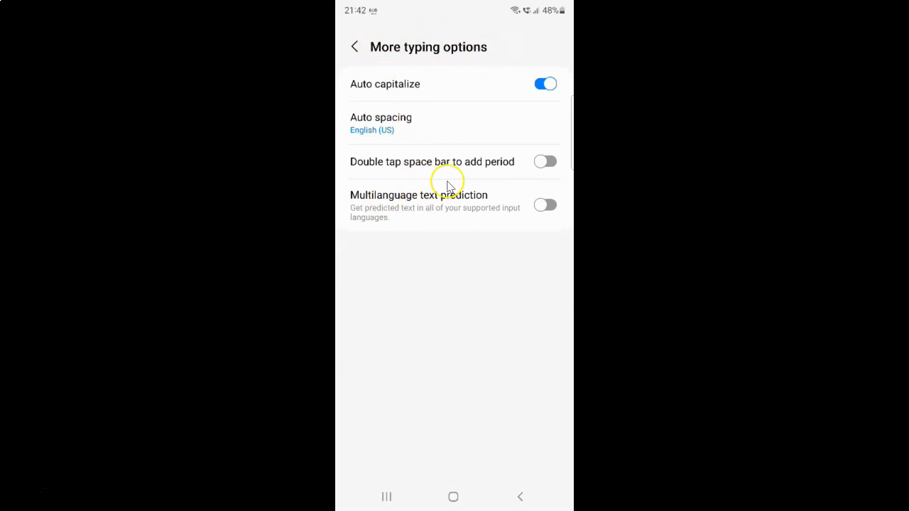
mouse_move(408, 167)
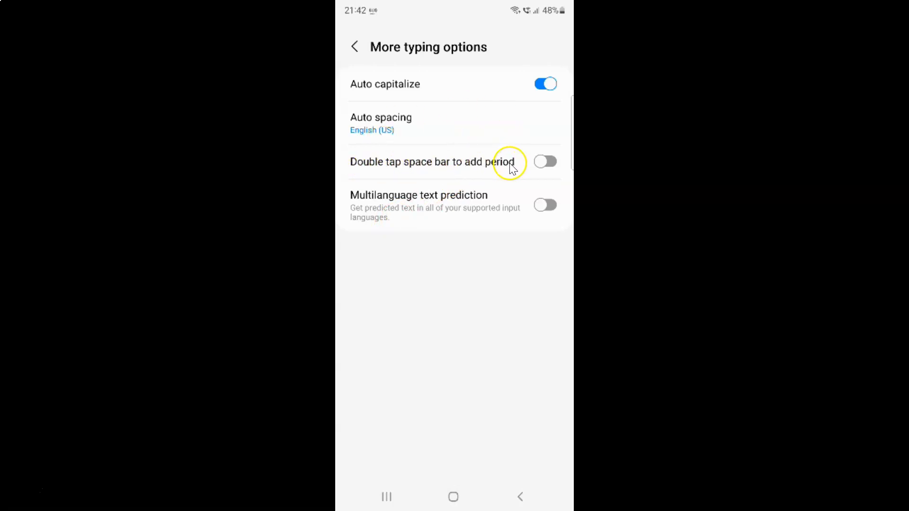
mouse_move(455, 160)
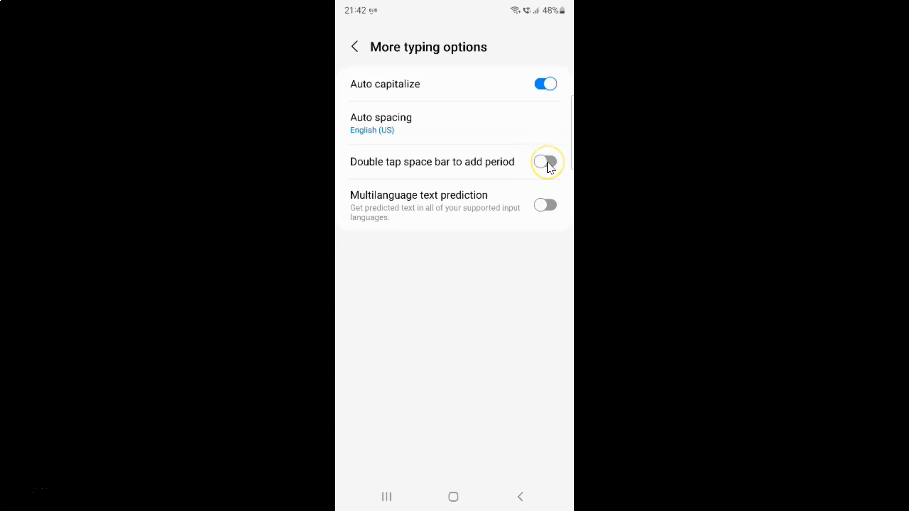
click(545, 162)
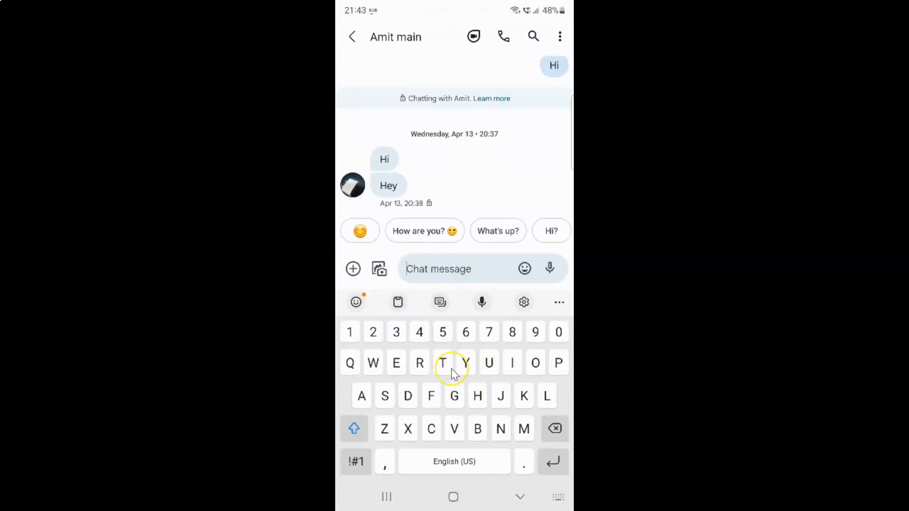
- Type 'How are you' in a Messages chat and double-tap space to add a period
text(How are you.)
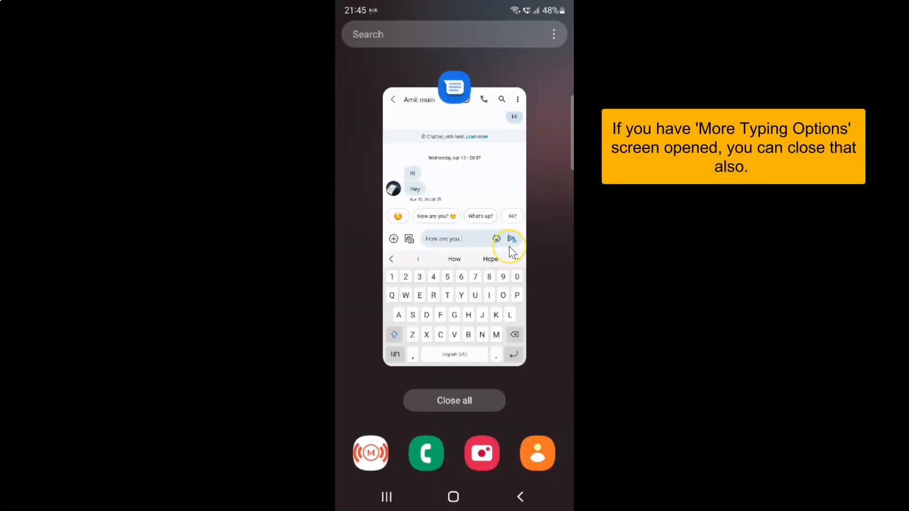
- Close all recent apps from the Recents screen to return home
click(454, 400)
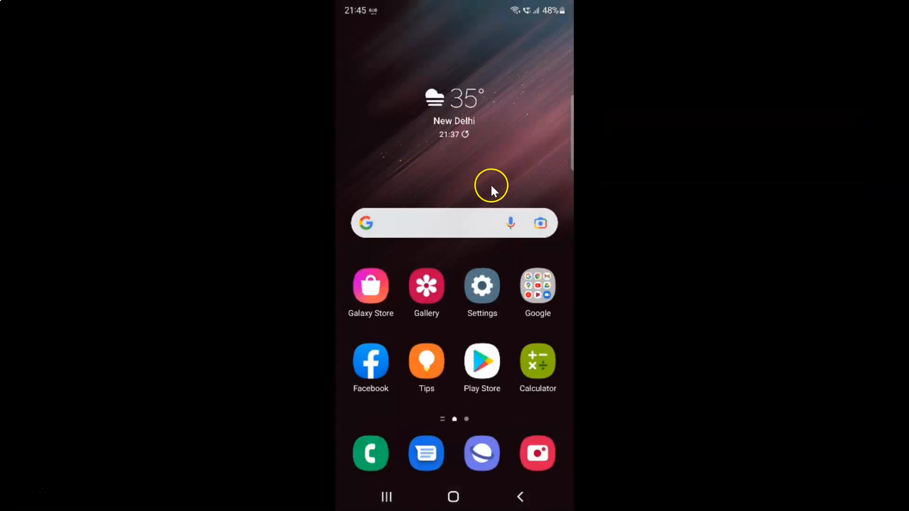
mouse_move(457, 194)
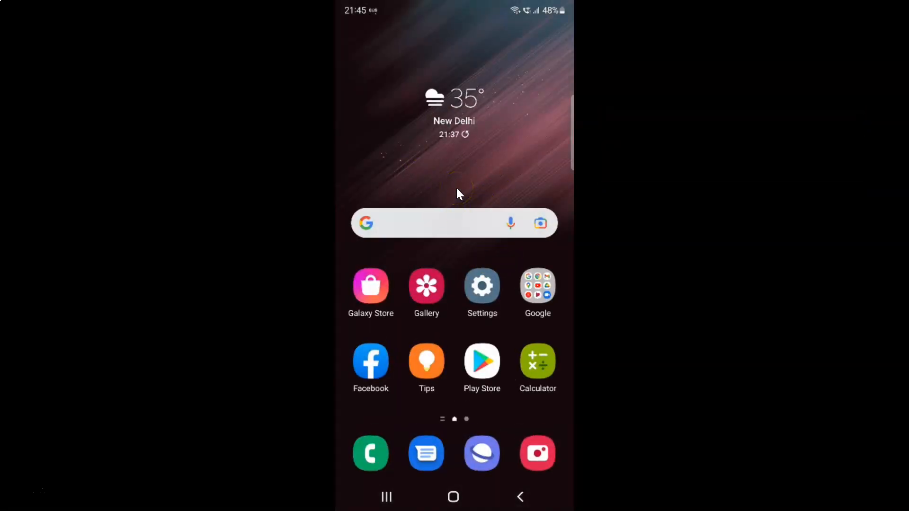